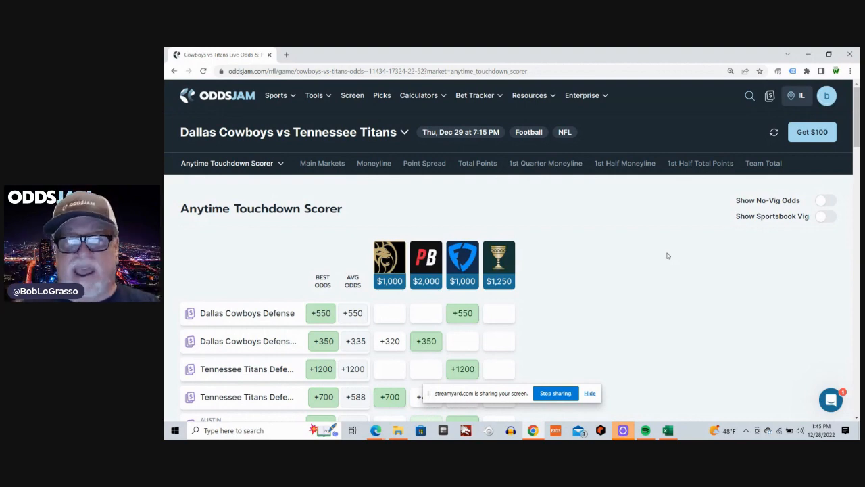
mouse_move(569, 197)
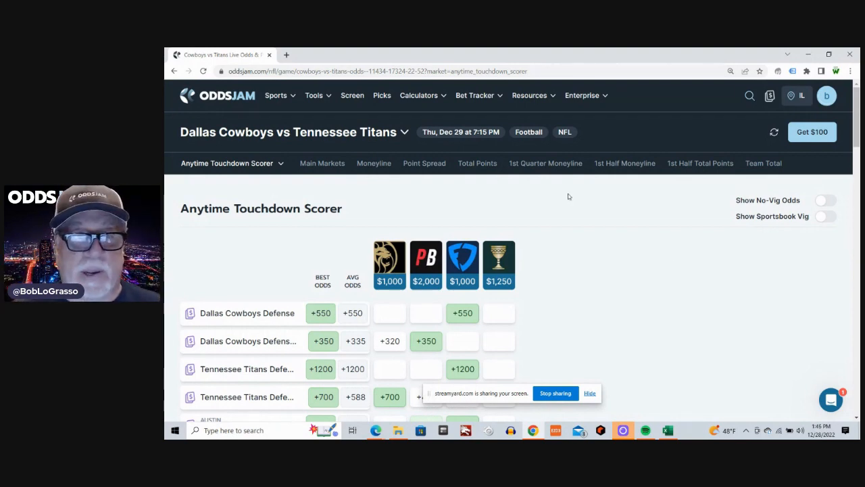
Track CeeDee Lamb's +128 Caesars anytime touchdown odds with a 10 stake.
scroll("down", 3)
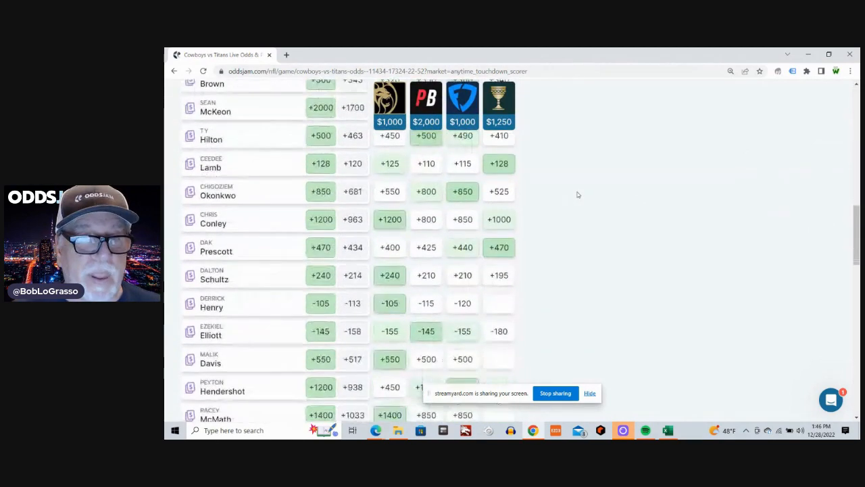
mouse_move(698, 171)
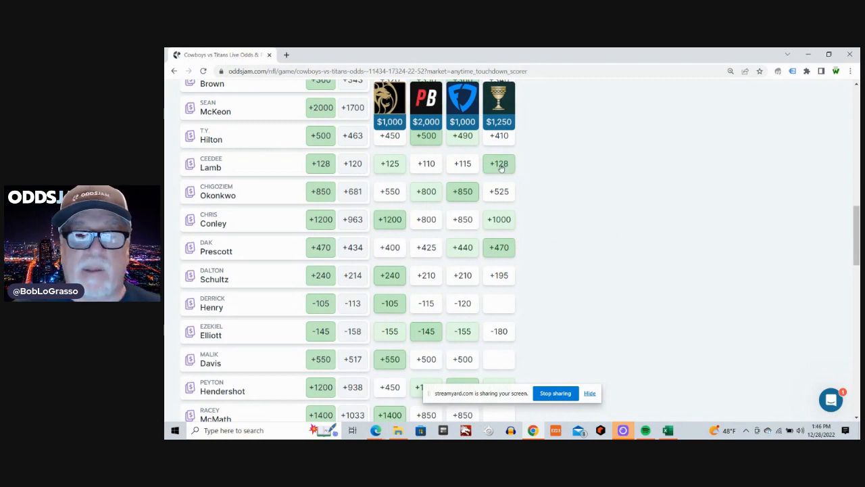
left_click(498, 163)
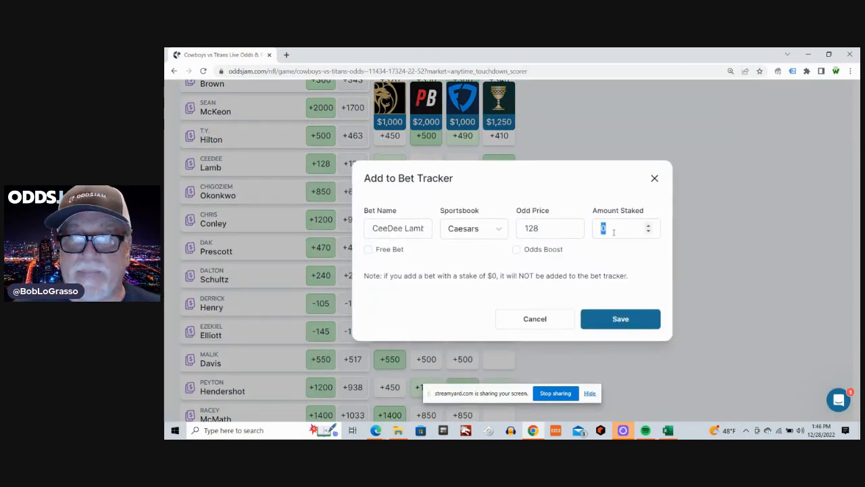
type("10")
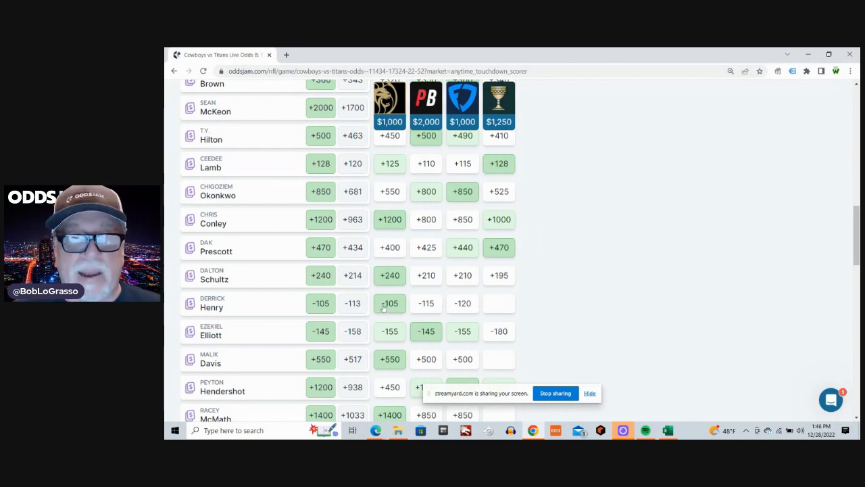
Save a $10 Derrick Henry anytime touchdown bet at BetMGM -105.
left_click(389, 303)
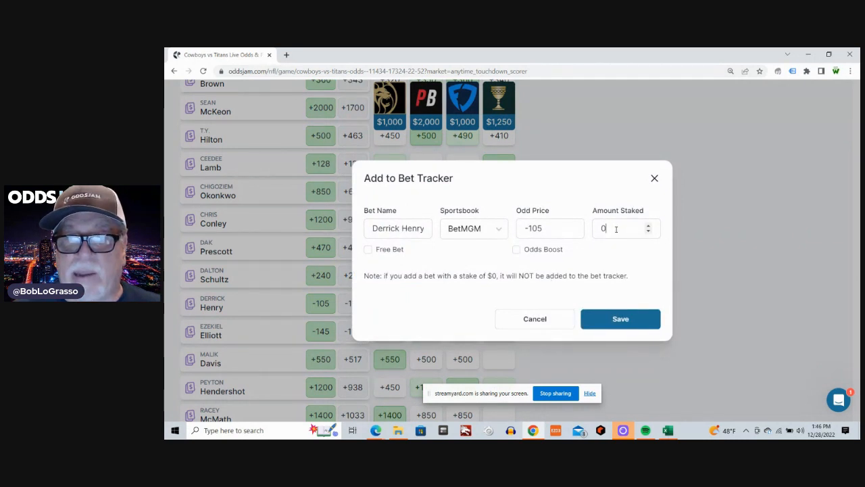
type("10")
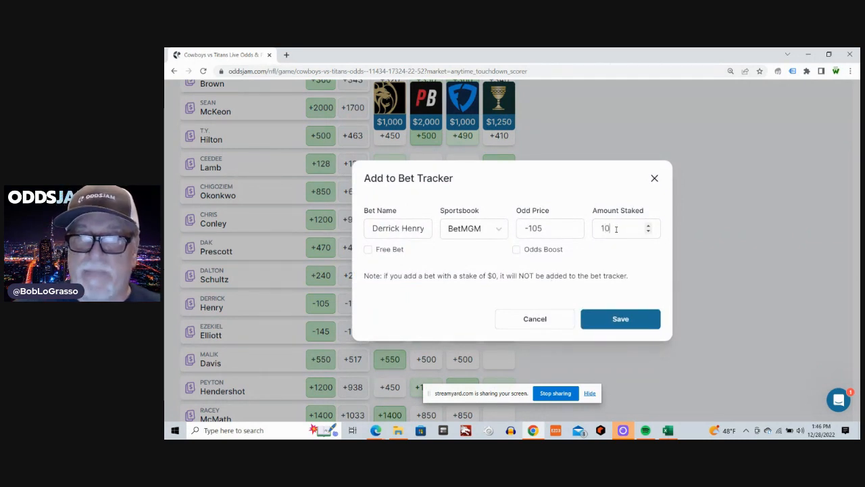
left_click(620, 319)
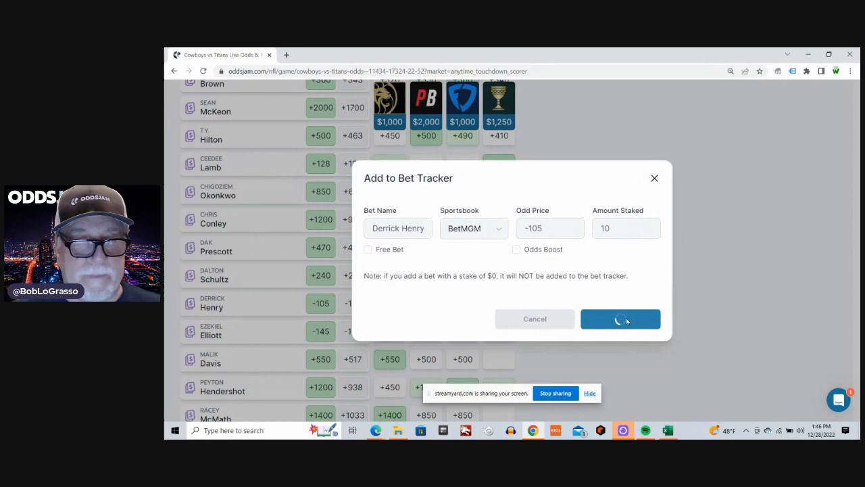
left_click(620, 318)
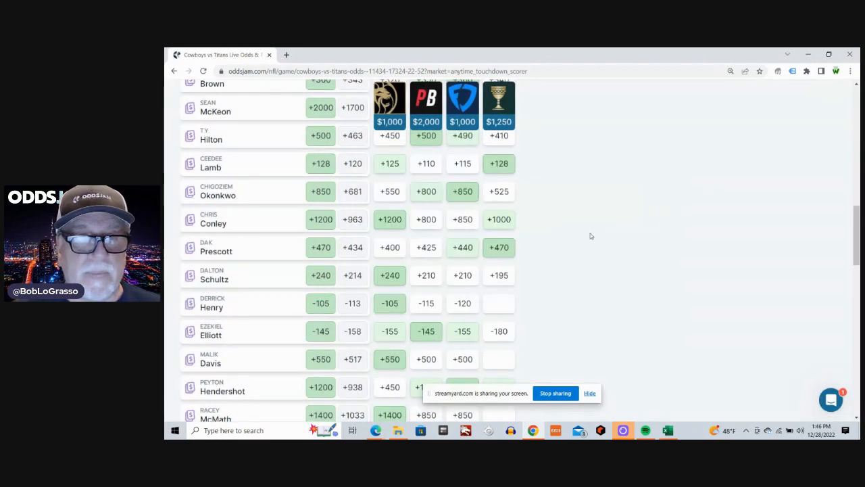
Save a $10 Tony Pollard anytime touchdown bet at BetMGM -155.
scroll("down", 3)
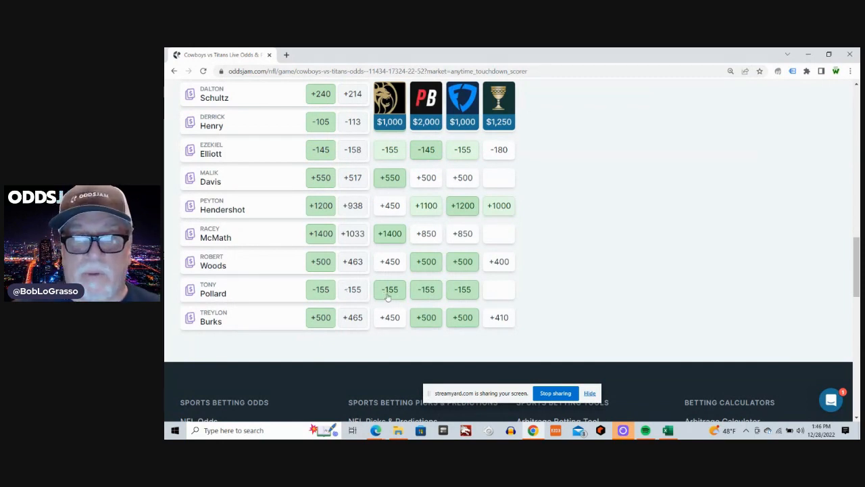
left_click(389, 289)
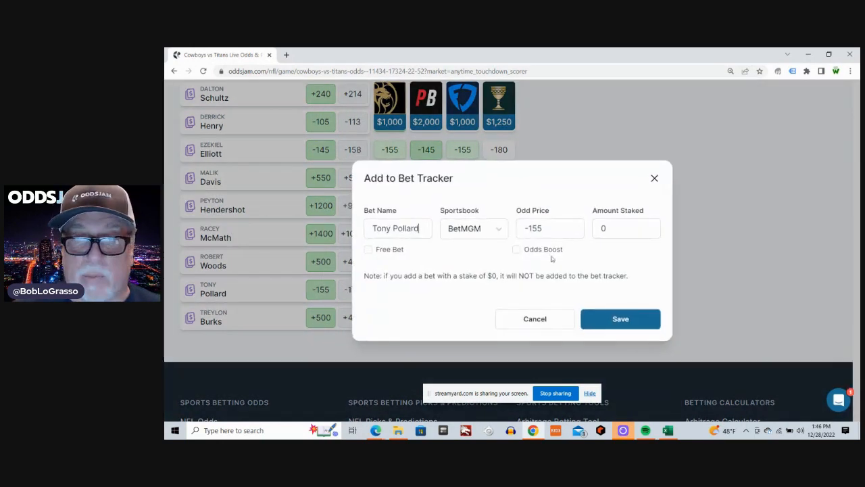
left_click(625, 228)
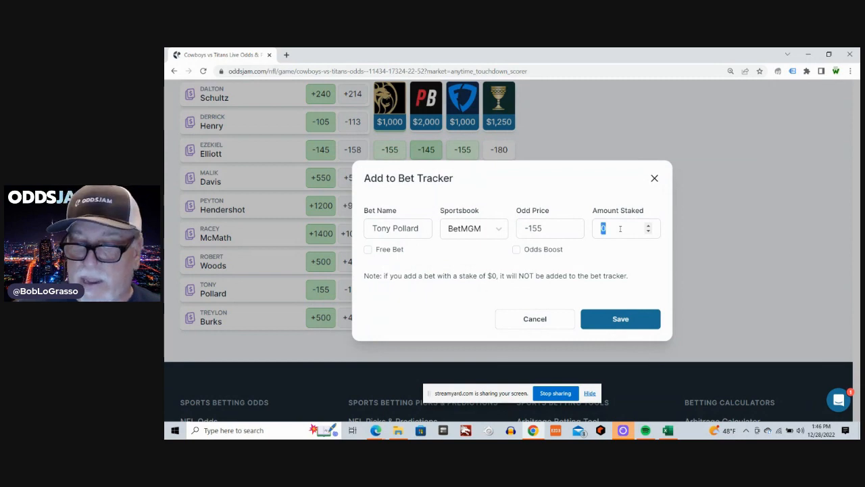
type("10")
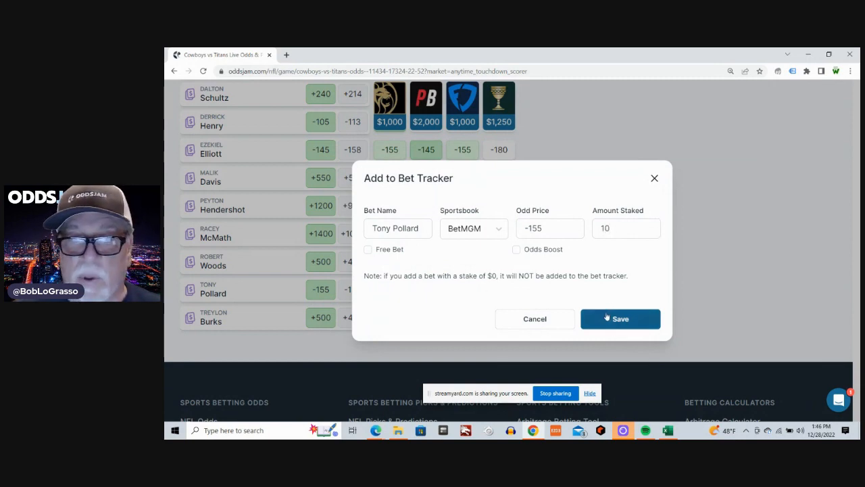
left_click(620, 318)
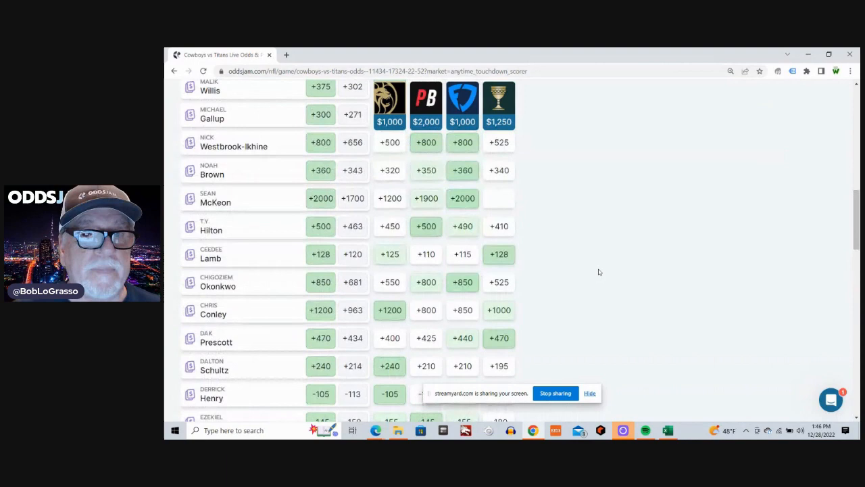
Start tracking Hassan Haskins's +260 FanDuel odds with a 10 stake.
scroll("down", 3)
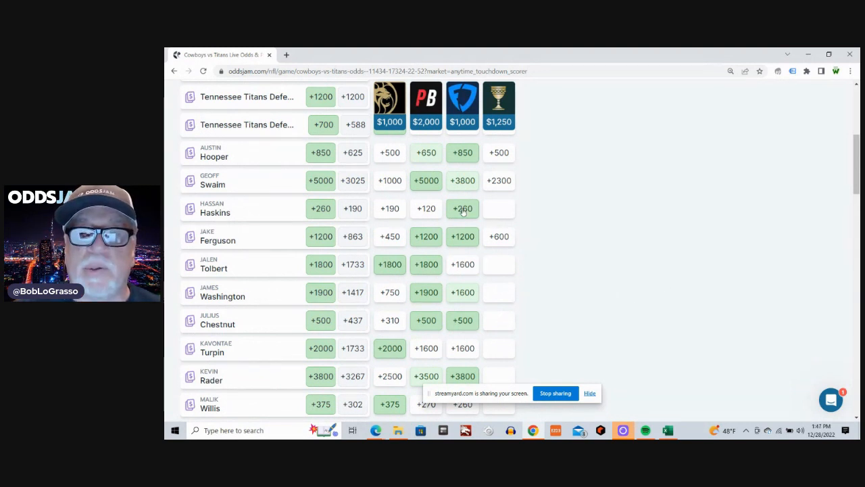
left_click(463, 208)
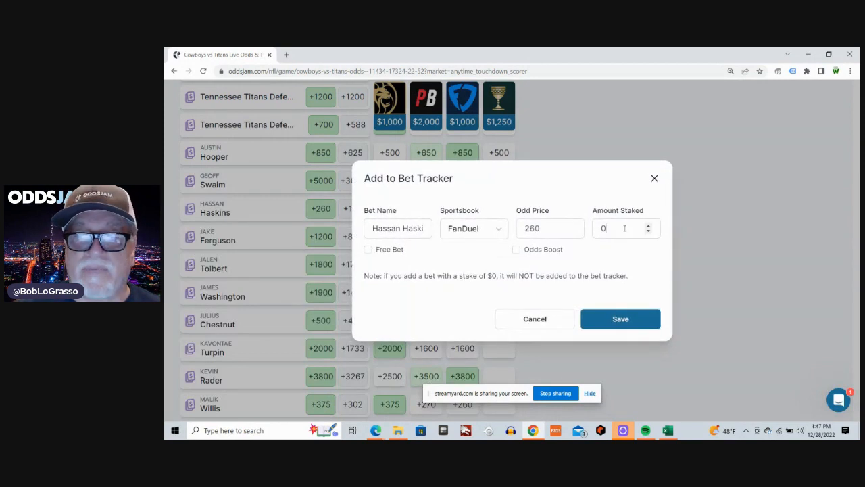
type("10")
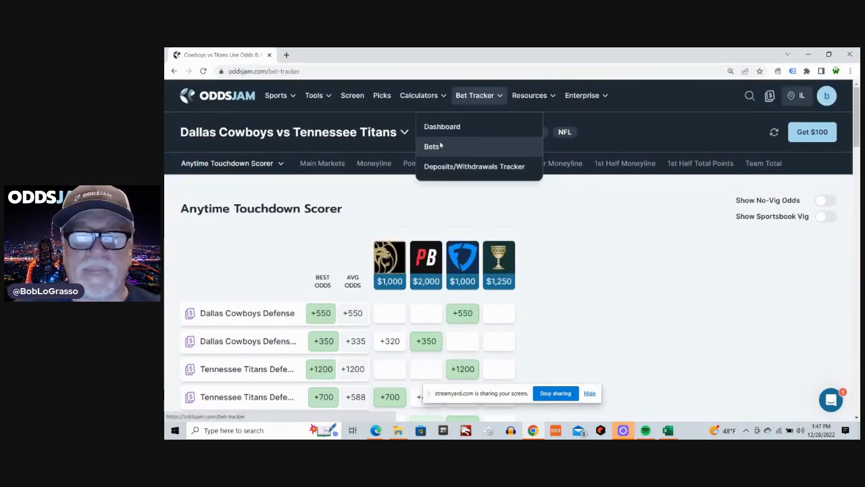
Show the Bets list with the four pending $10 touchdown bets.
left_click(431, 146)
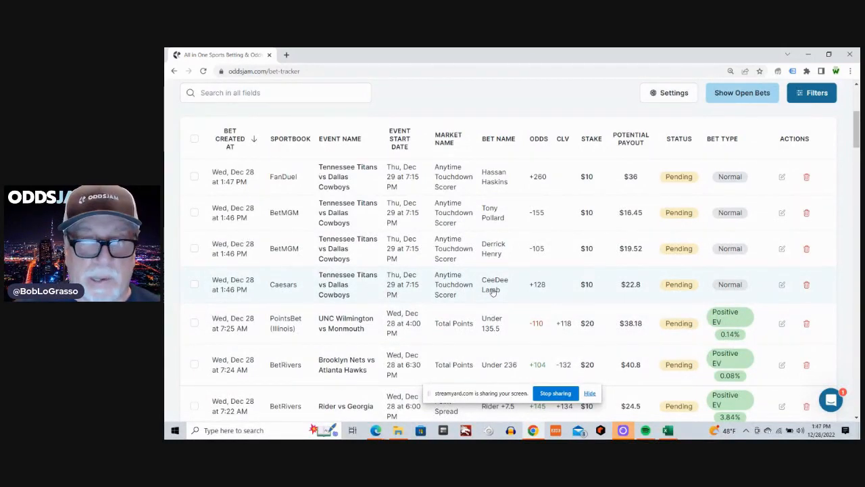
mouse_move(492, 248)
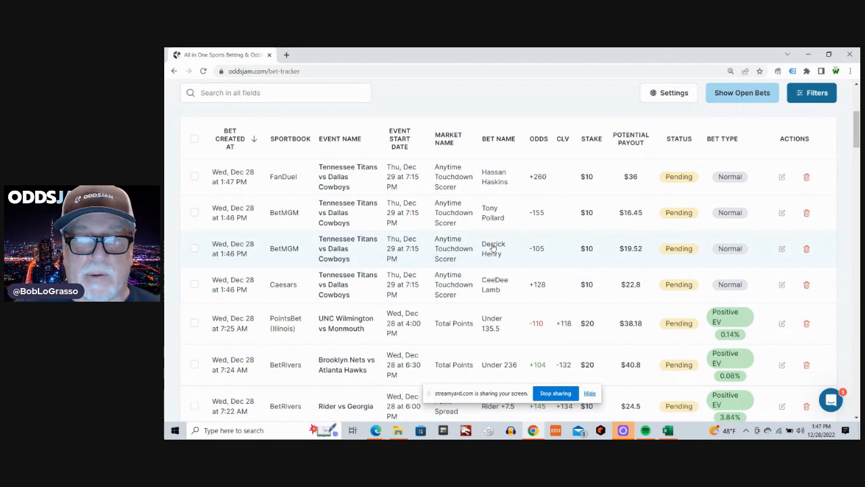